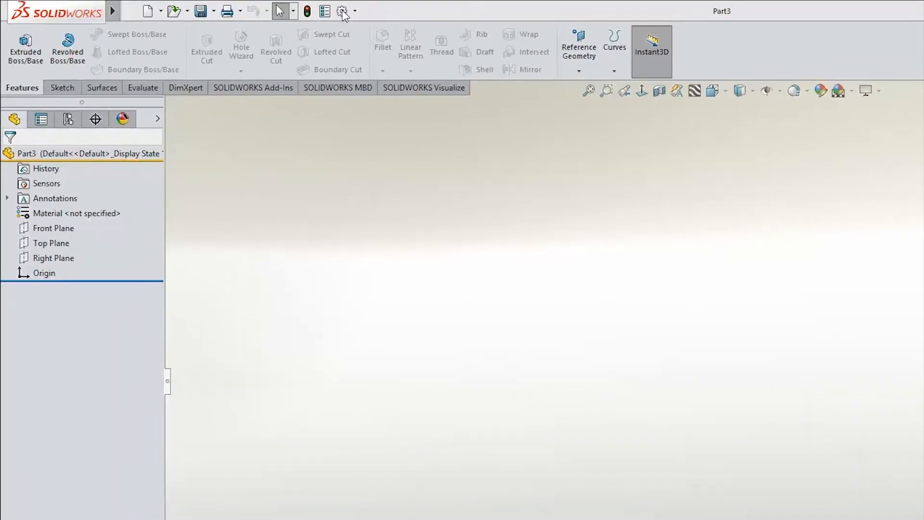
Review the general system options, then start a Front Plane sketch and draw the trapezoid profile with lines
{"action": "left_click", "coordinate": [341, 11]}
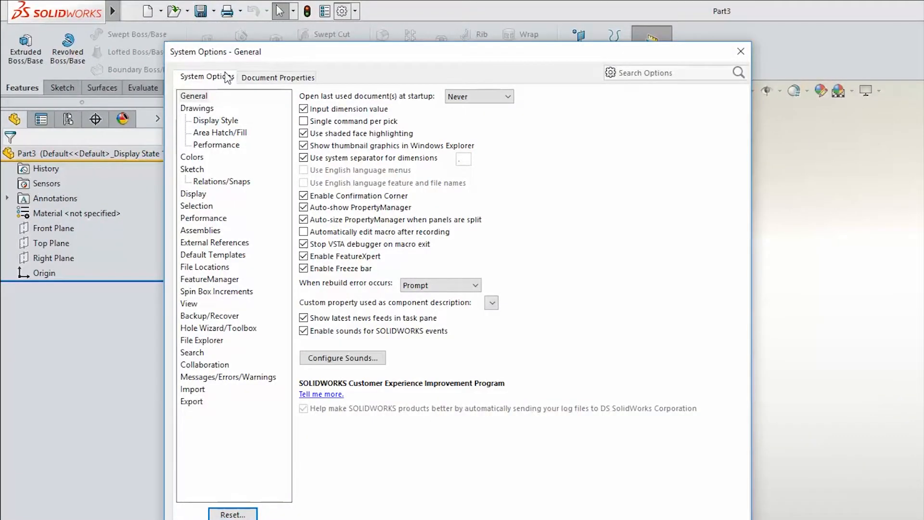
{"action": "left_click", "coordinate": [204, 267]}
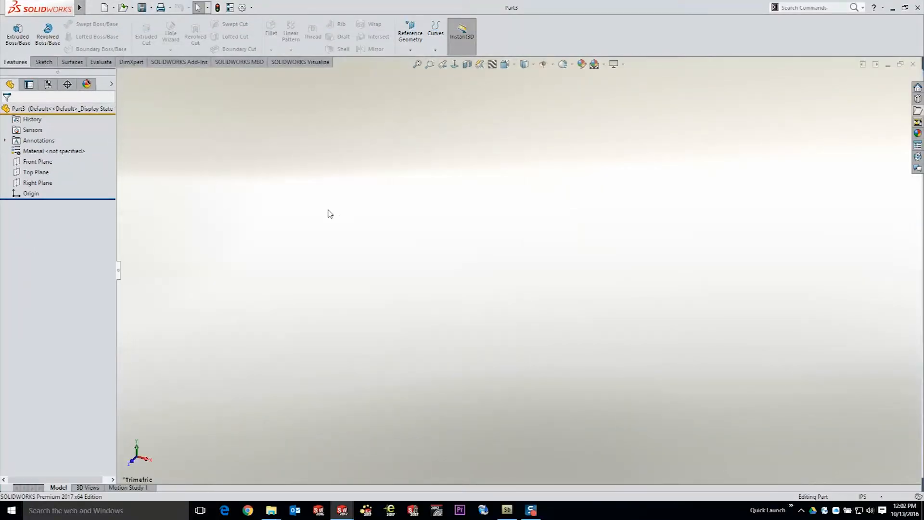
{"action": "left_click", "coordinate": [38, 161]}
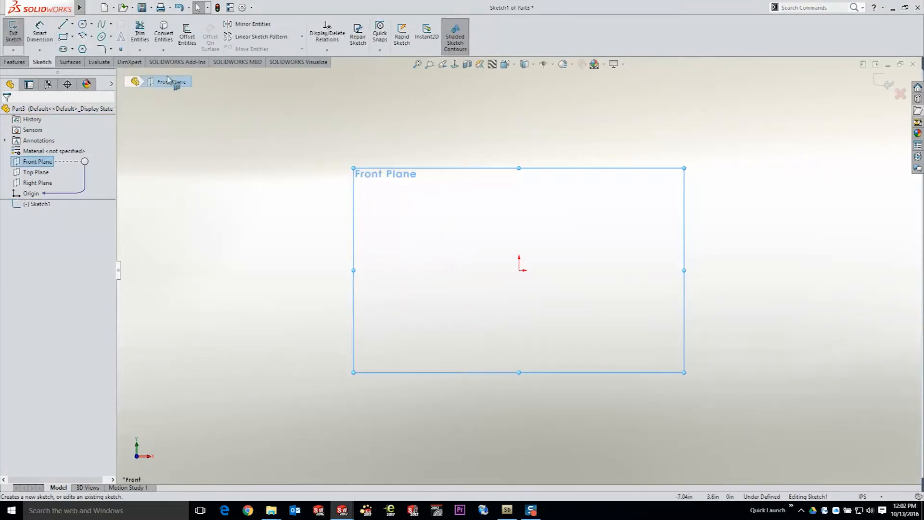
{"action": "left_click", "coordinate": [65, 23]}
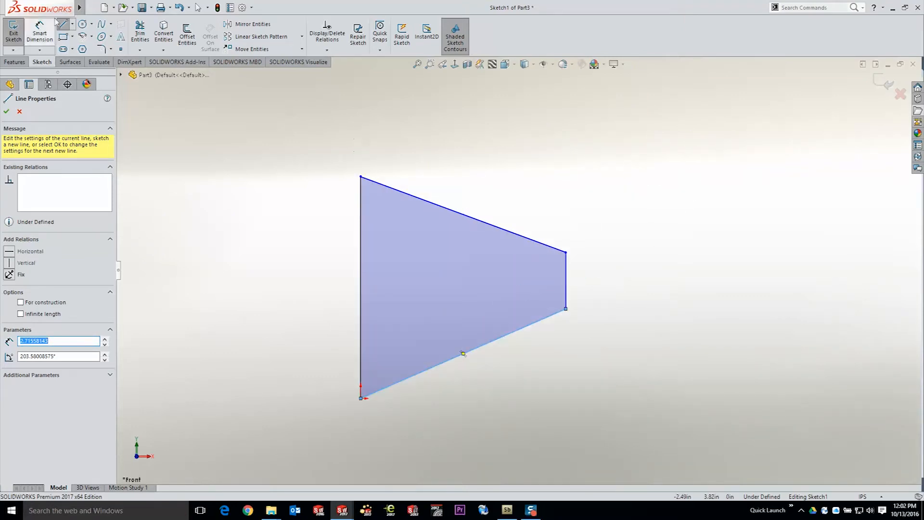
Add a horizontal construction centerline across the middle of the trapezoid profile
{"action": "left_click", "coordinate": [72, 23]}
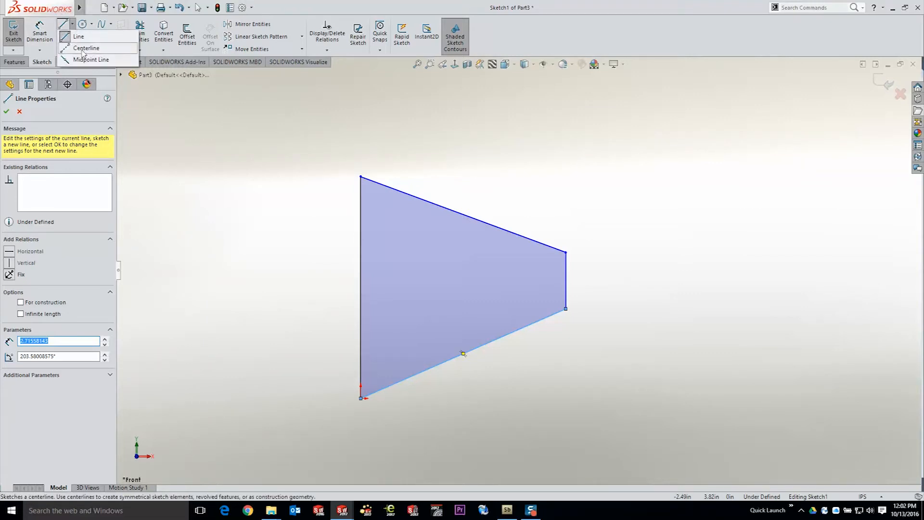
{"action": "left_click", "coordinate": [87, 48]}
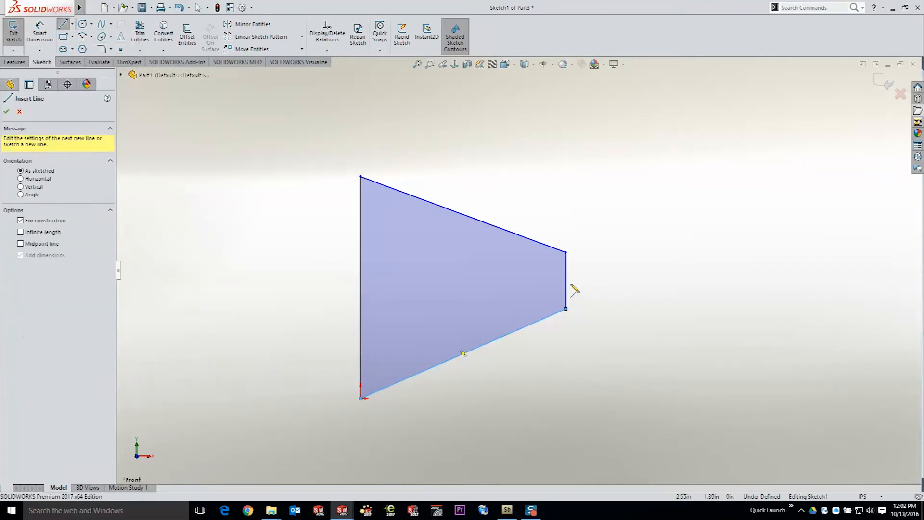
{"action": "left_click_drag", "start_coordinate": [361, 294], "coordinate": [565, 280]}
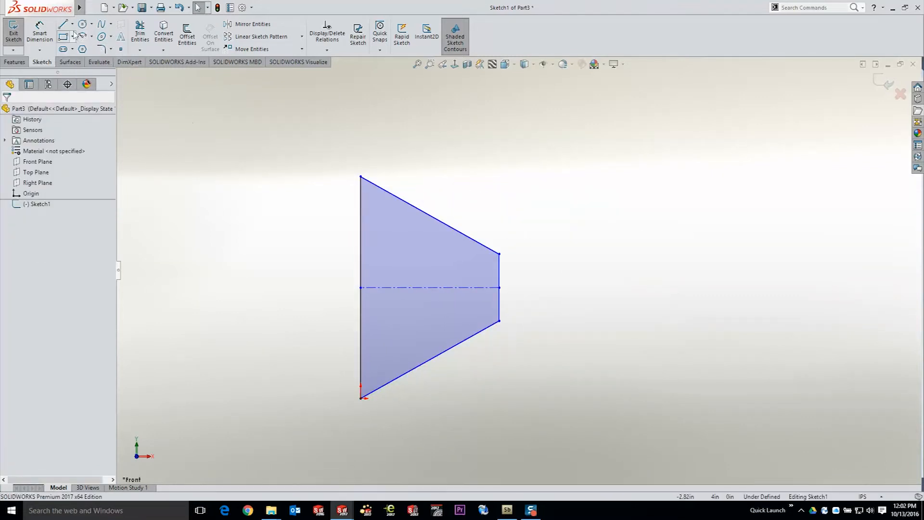
{"action": "left_click", "coordinate": [64, 23]}
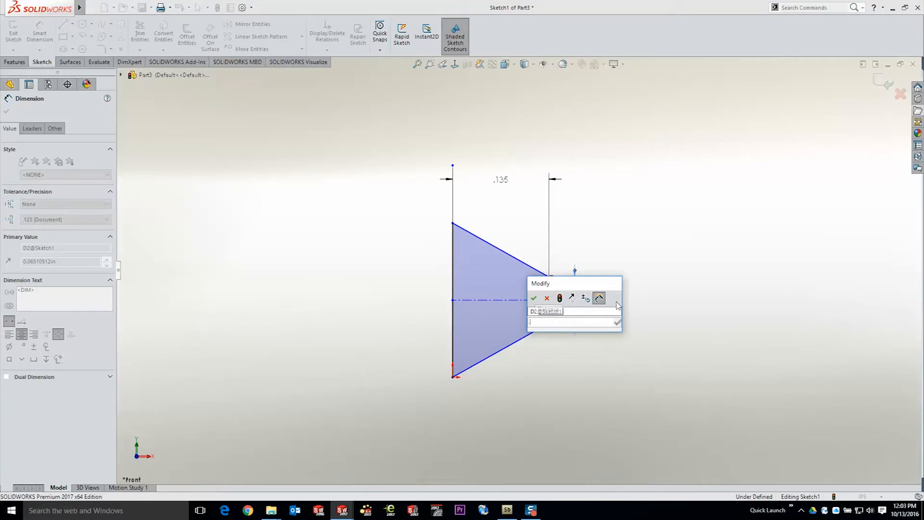
Dimension the .03125 flat and the .300 overall height so Sketch1 becomes fully defined
{"action": "type", "text": ".03125"}
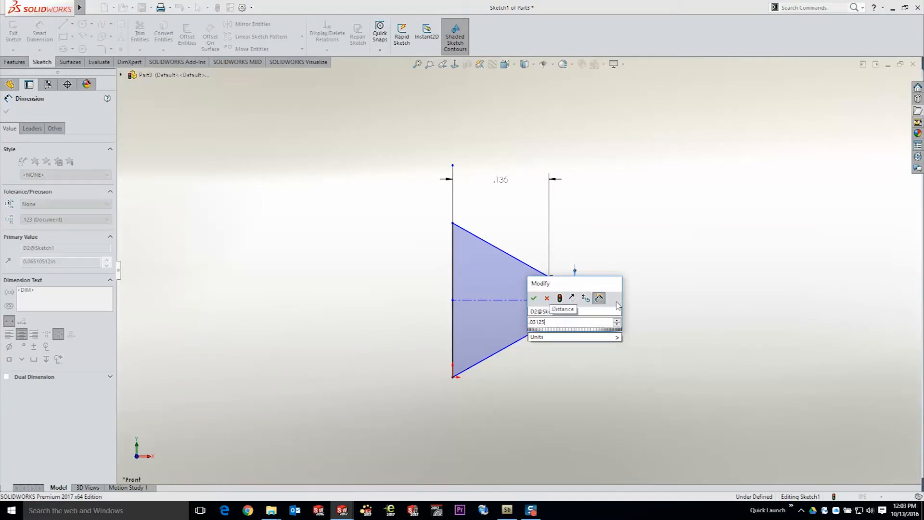
{"action": "left_click", "coordinate": [533, 299]}
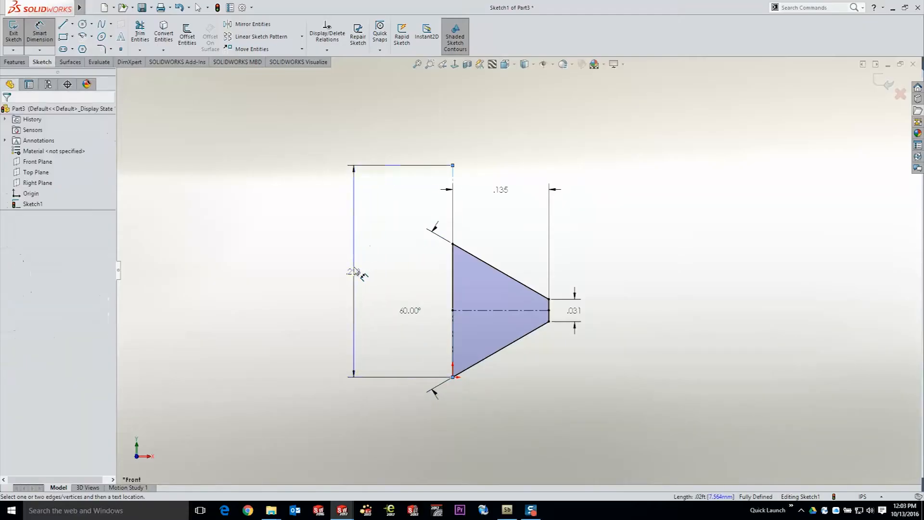
{"action": "left_click", "coordinate": [353, 270]}
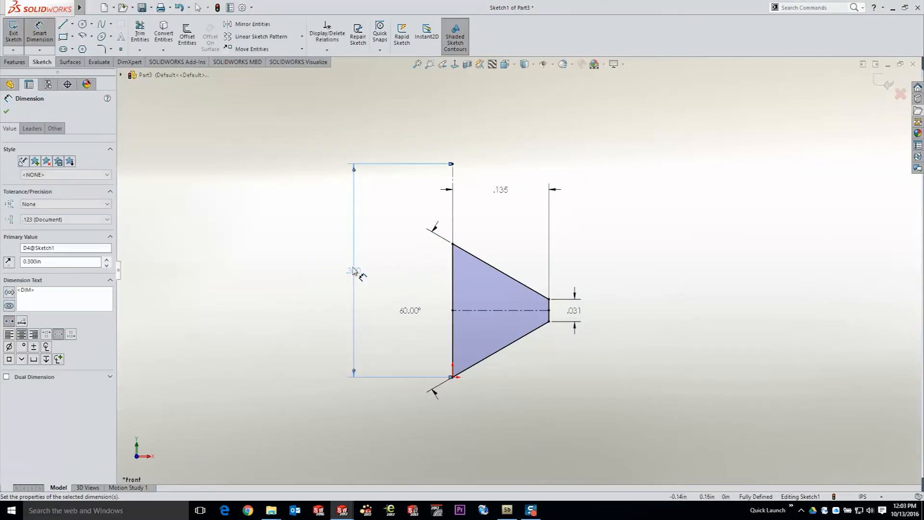
{"action": "left_click", "coordinate": [12, 33]}
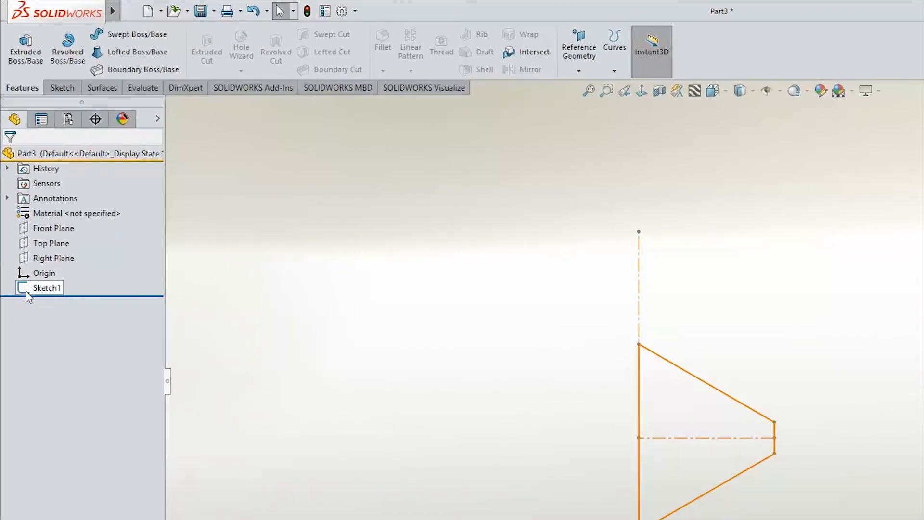
With Sketch1 selected, save the part as a Lib Feat Part file type
{"action": "left_click", "coordinate": [48, 288]}
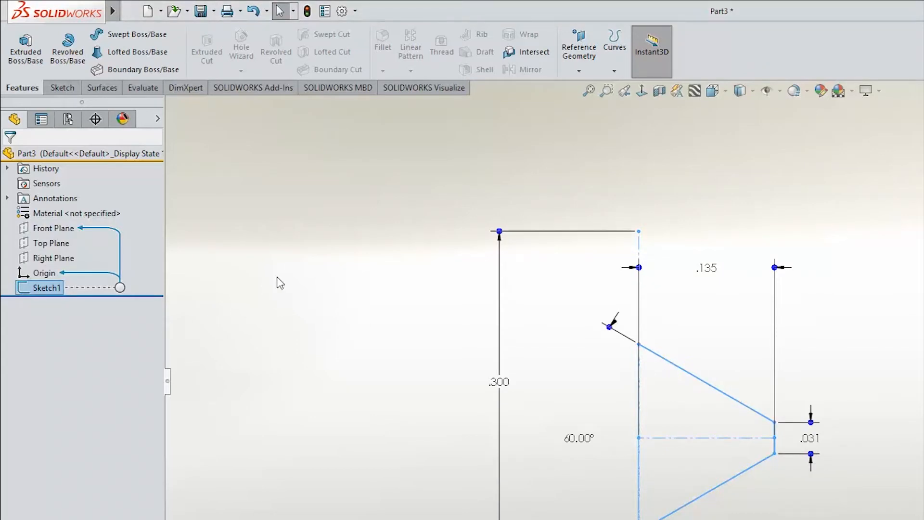
{"action": "left_click", "coordinate": [130, 10]}
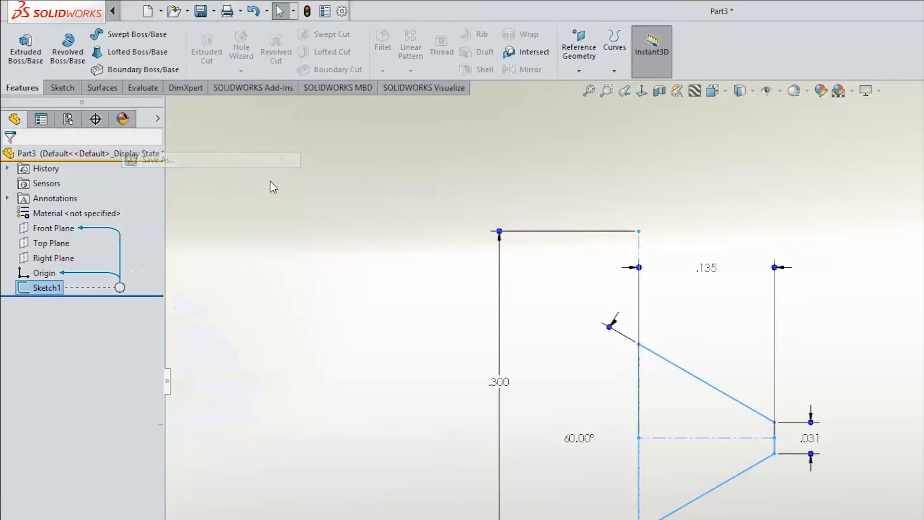
{"action": "left_click", "coordinate": [157, 160]}
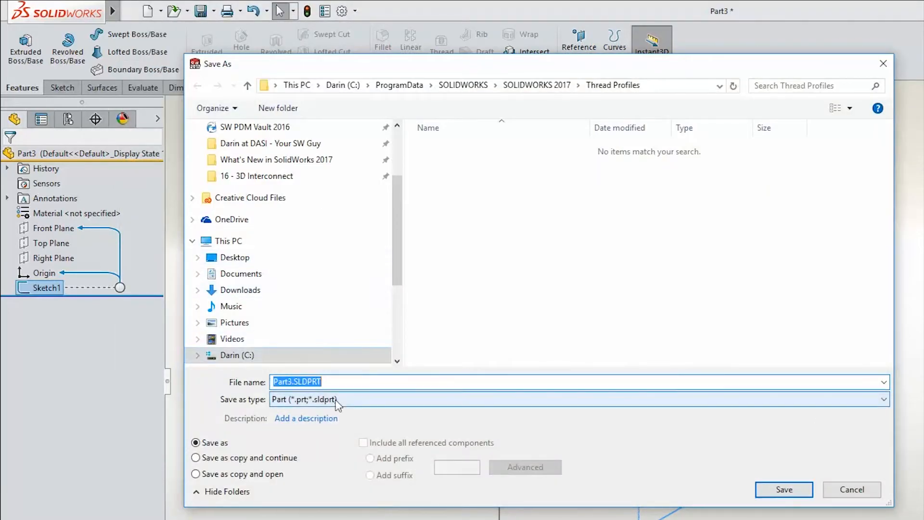
{"action": "left_click", "coordinate": [883, 398]}
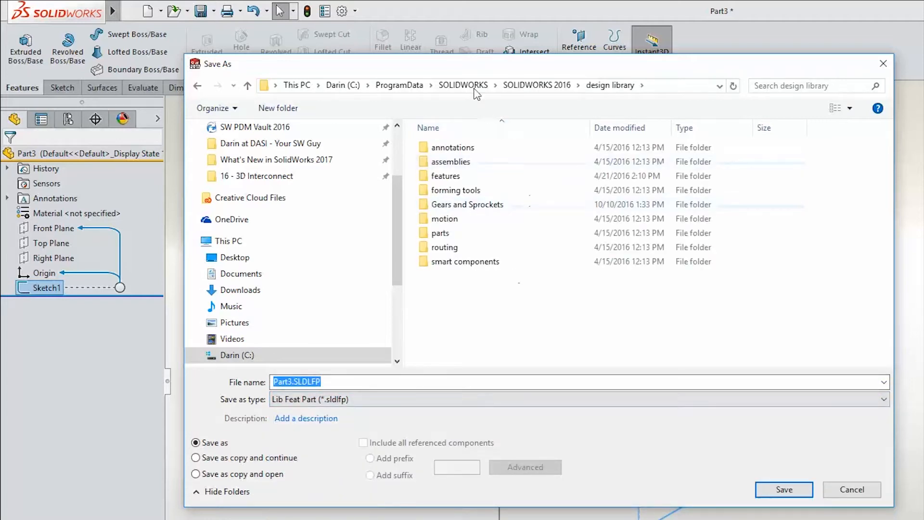
Save it as Thread Darin.SLDLFP in the 2017 Thread Profiles folder, replacing the existing file
{"action": "left_click", "coordinate": [538, 86]}
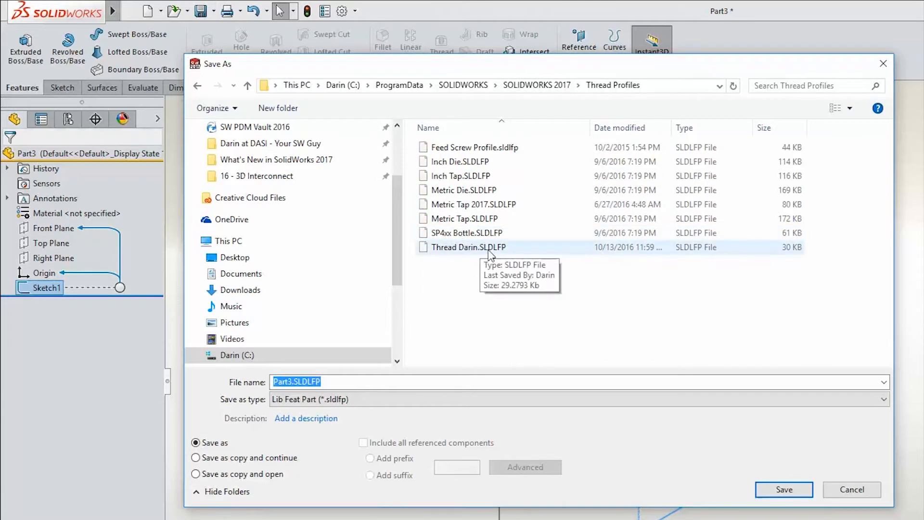
{"action": "left_click", "coordinate": [470, 248]}
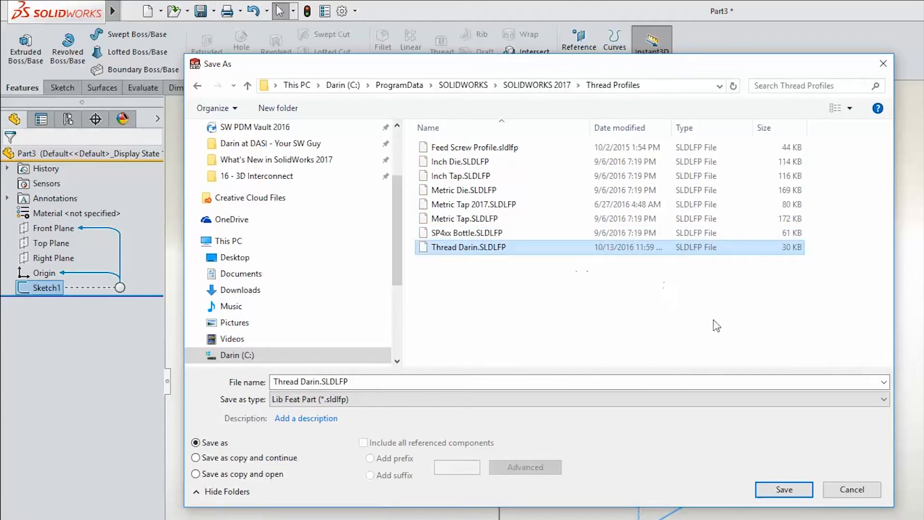
{"action": "left_click", "coordinate": [784, 490]}
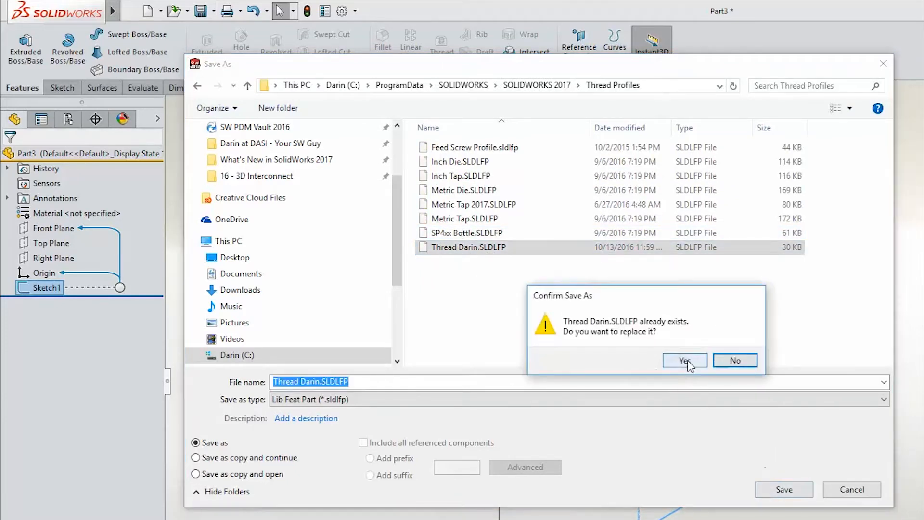
{"action": "left_click", "coordinate": [683, 360]}
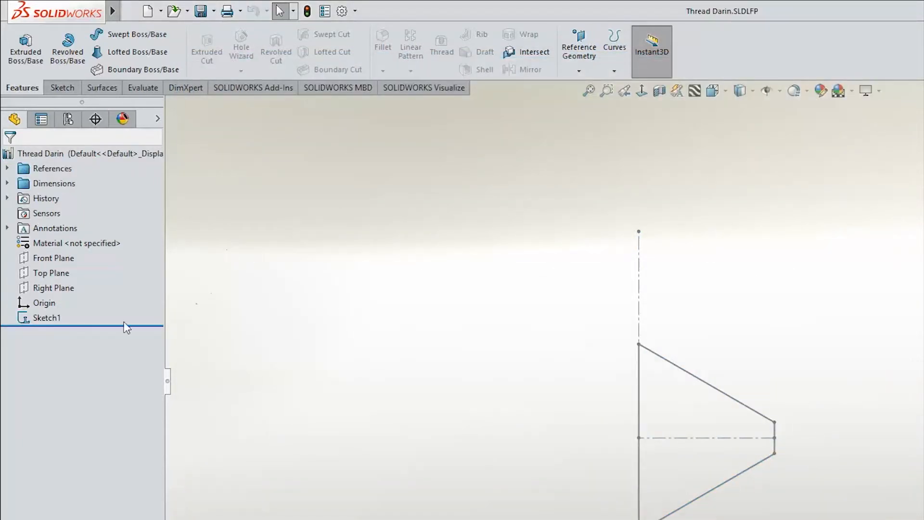
Select an item in the Thread Darin library feature tree
{"action": "left_click", "coordinate": [47, 316]}
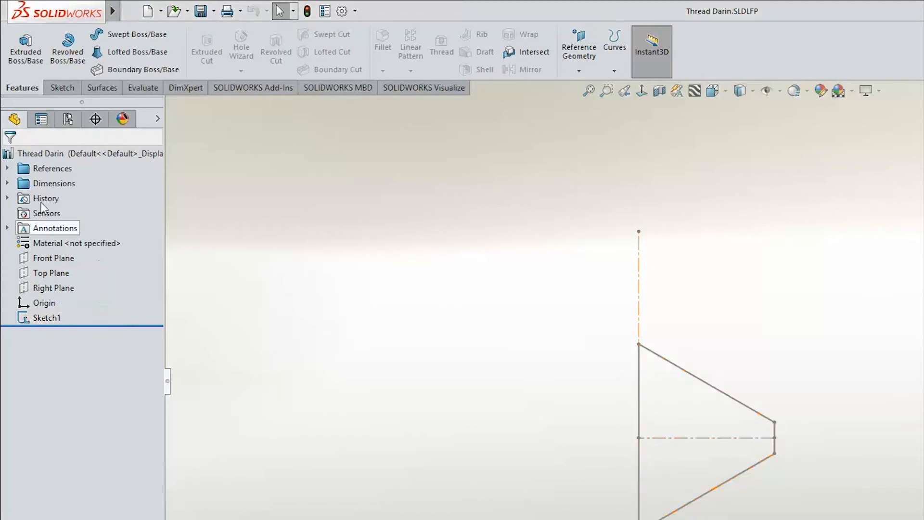
{"action": "mouse_move", "coordinate": [100, 154]}
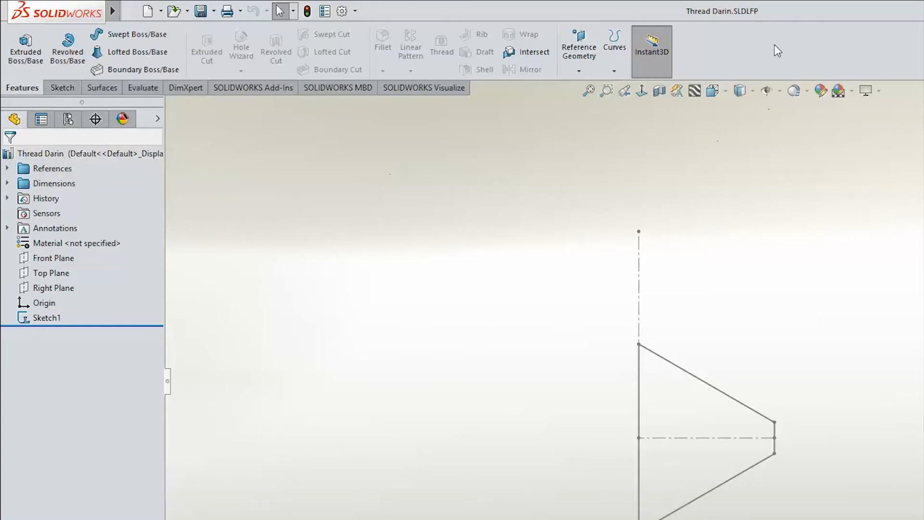
{"action": "mouse_move", "coordinate": [804, 221]}
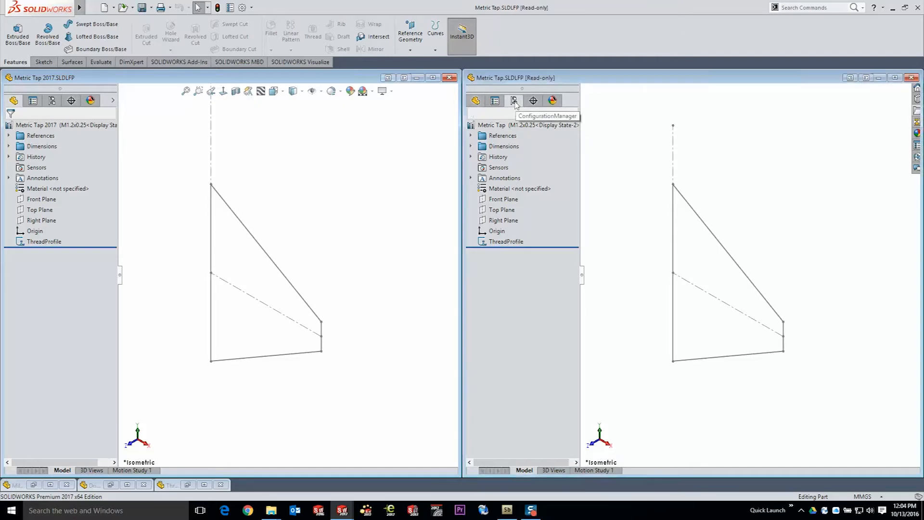
Activate the M10x1.25 configuration of the read-only Metric Tap profile
{"action": "left_click", "coordinate": [513, 101]}
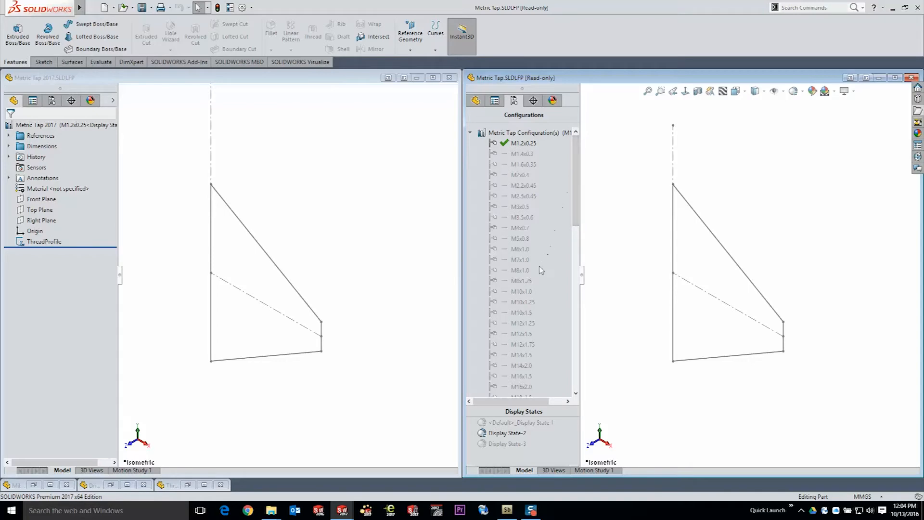
{"action": "left_click", "coordinate": [521, 302]}
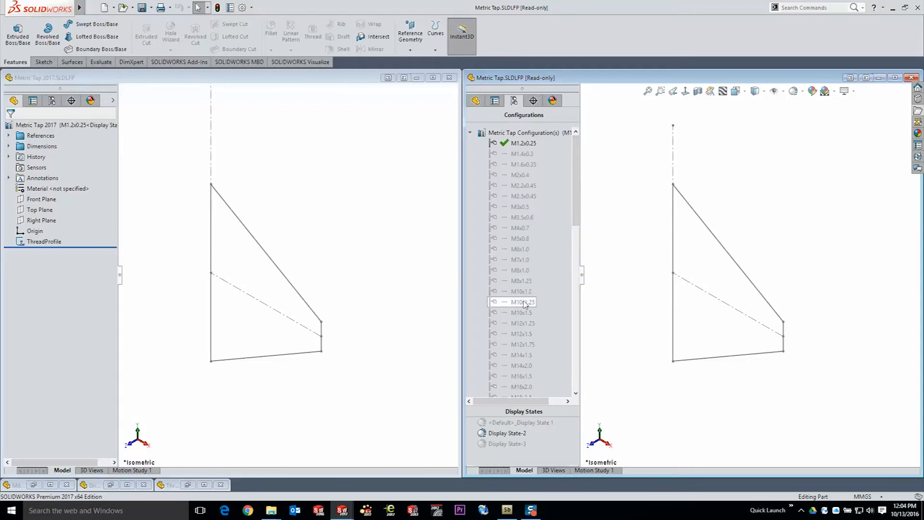
{"action": "double_click", "coordinate": [521, 302]}
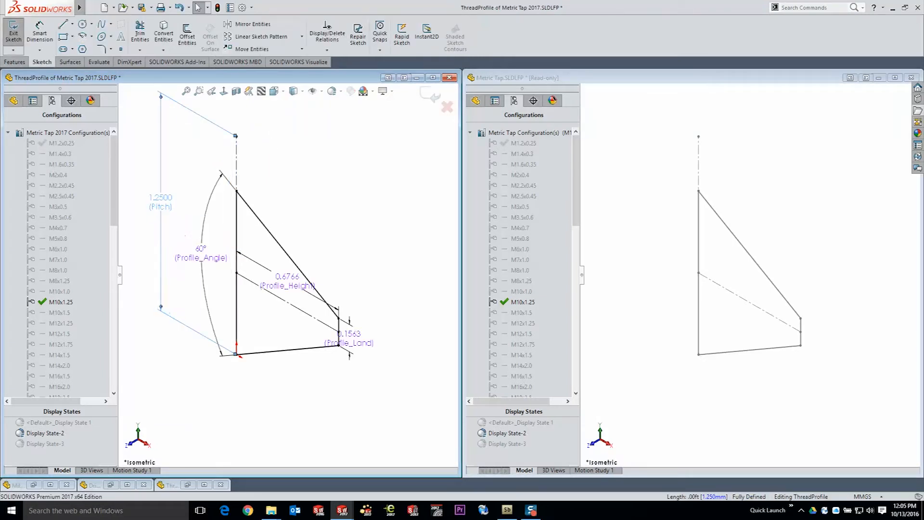
Inspect the Metric Tap 2017 Pitch dimension value and which configurations it applies to
{"action": "left_click", "coordinate": [160, 201]}
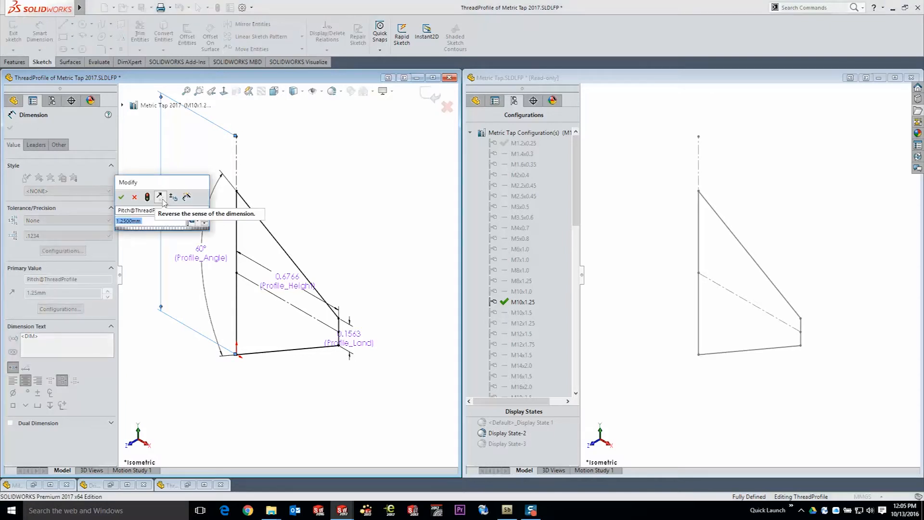
{"action": "left_click", "coordinate": [204, 222]}
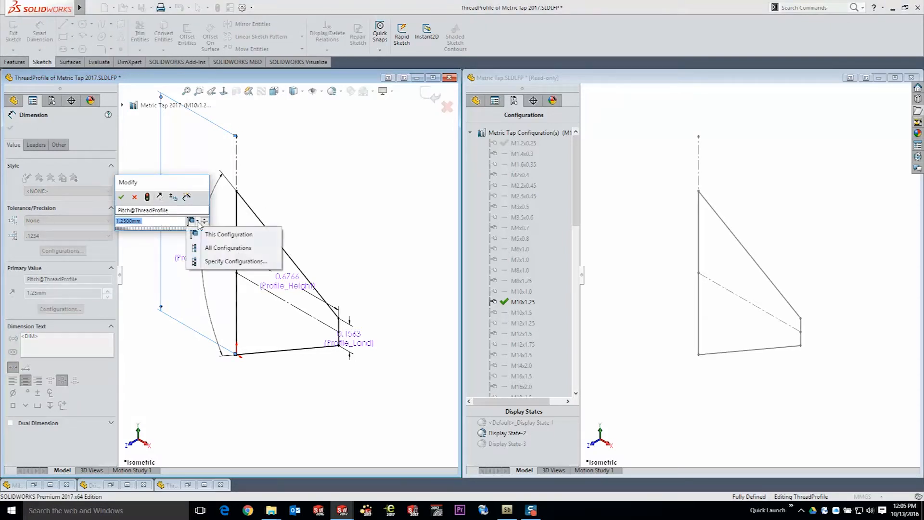
{"action": "mouse_move", "coordinate": [229, 234]}
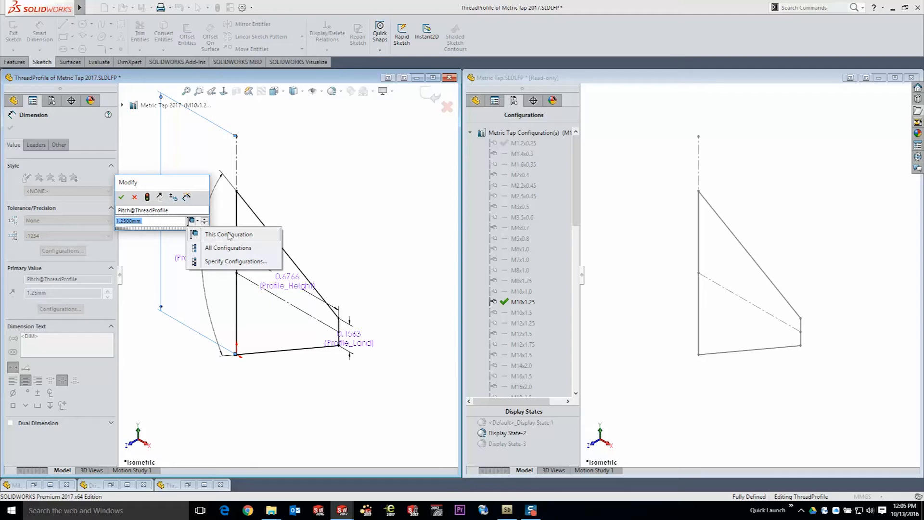
{"action": "mouse_move", "coordinate": [153, 221]}
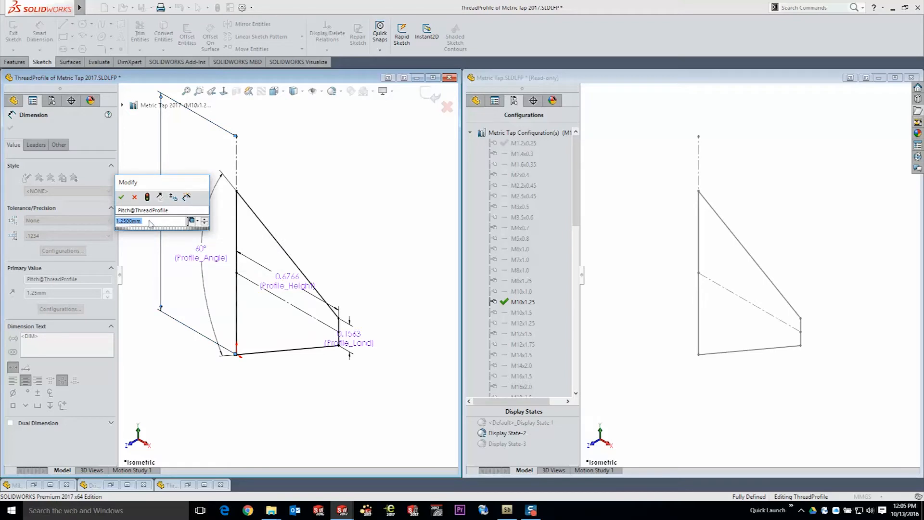
{"action": "left_click", "coordinate": [121, 196]}
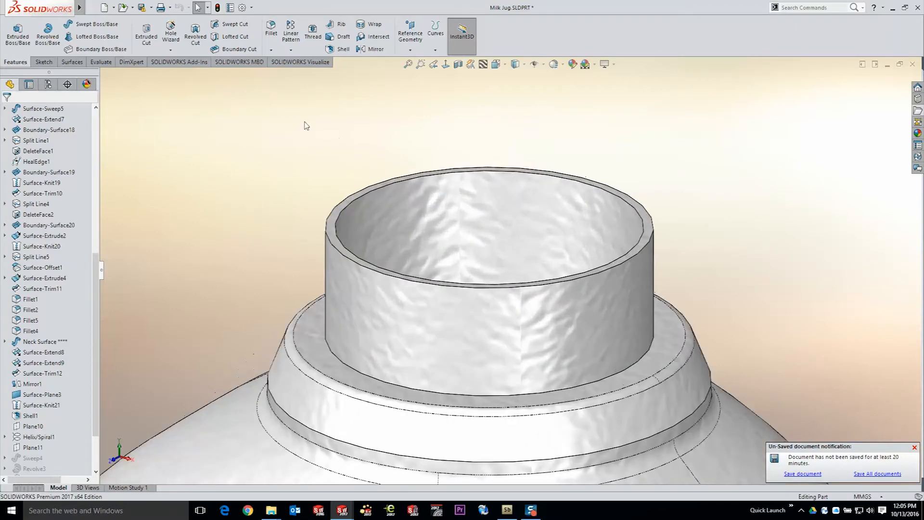
{"action": "mouse_move", "coordinate": [312, 36]}
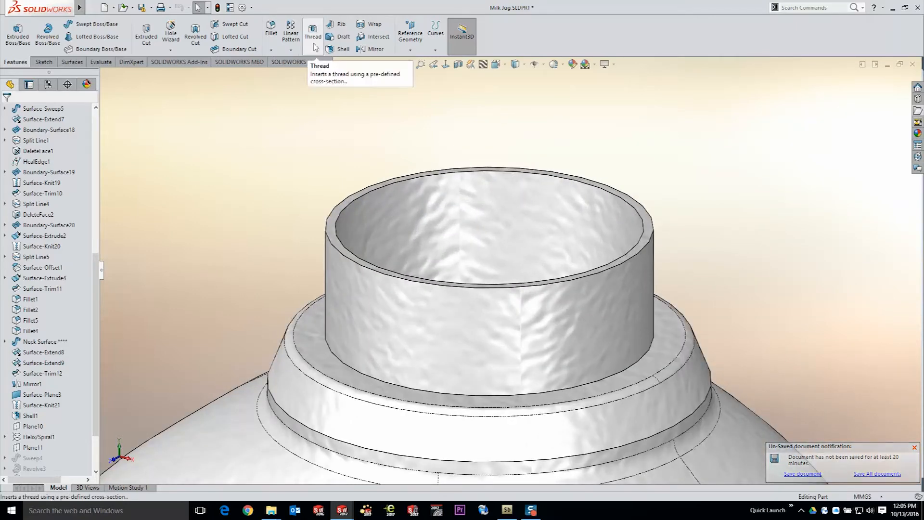
Create a Thread feature on the neck's top rim edge using the Metric Tap profile
{"action": "left_click", "coordinate": [312, 33]}
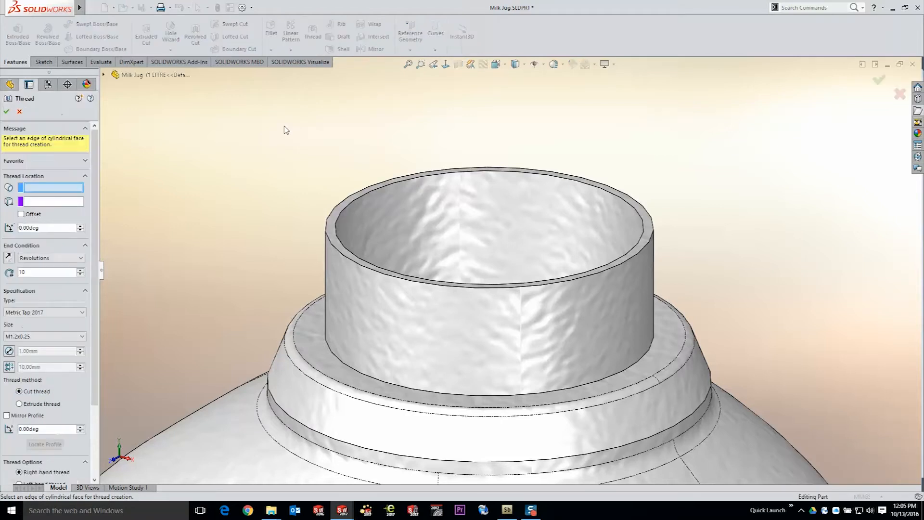
{"action": "left_click", "coordinate": [332, 217]}
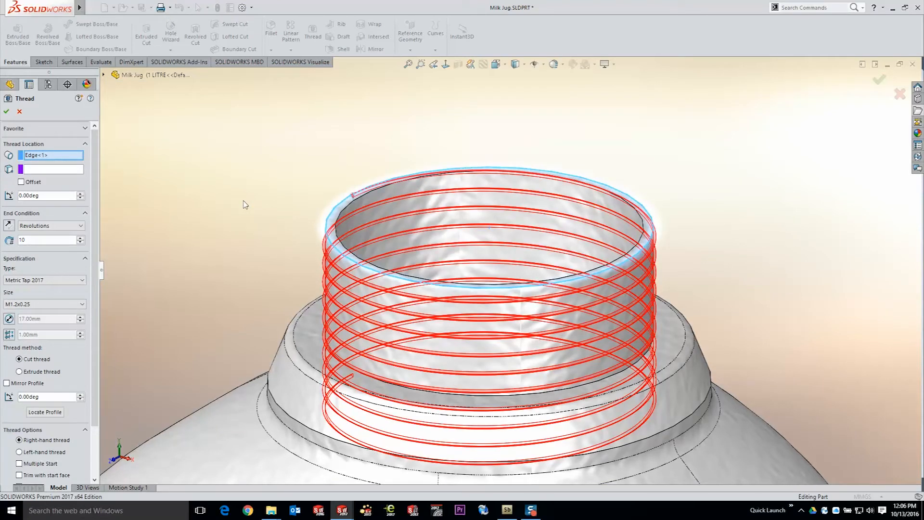
{"action": "left_click", "coordinate": [44, 280]}
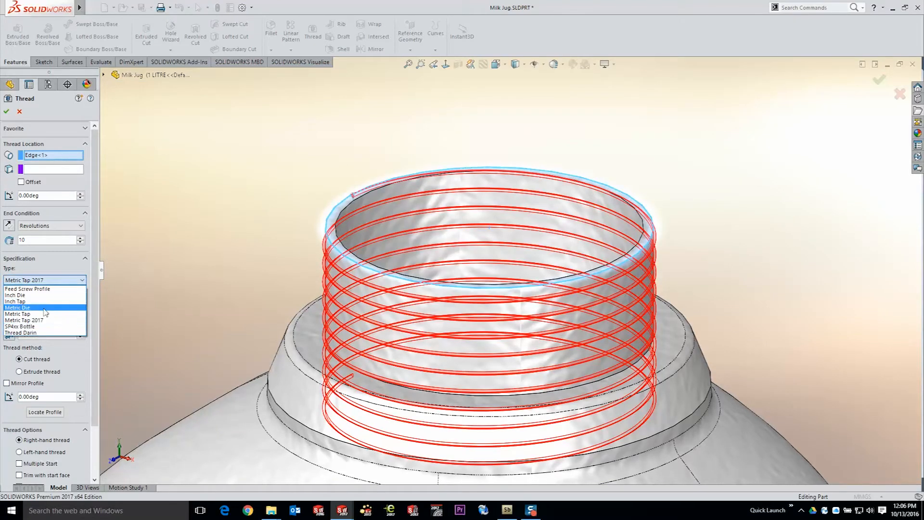
{"action": "left_click", "coordinate": [24, 314]}
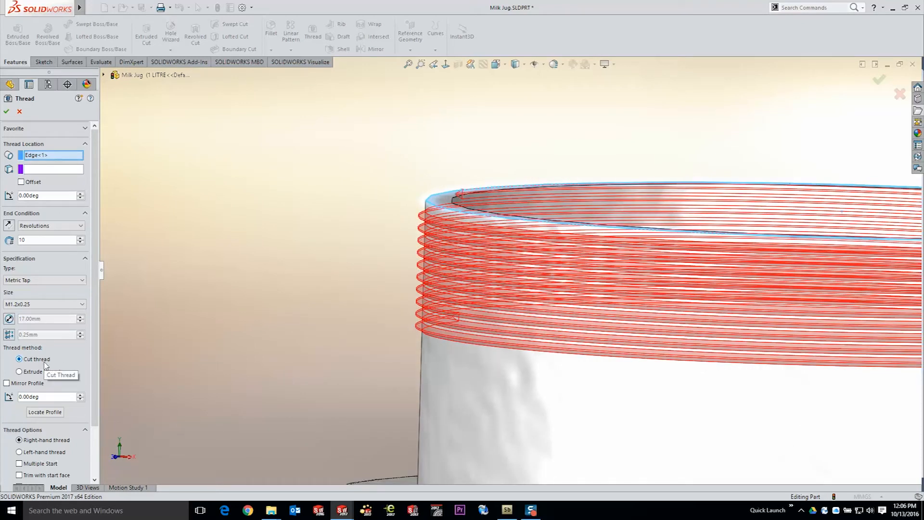
Switch the neck thread to the extrude method so it raises material, size M10x1.25
{"action": "left_click", "coordinate": [19, 372]}
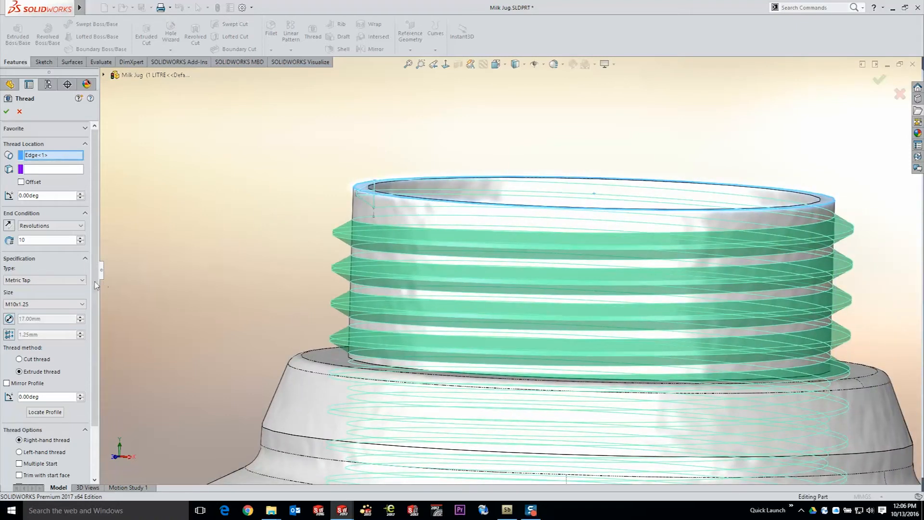
{"action": "scroll", "scroll_direction": "down", "scroll_amount": 3}
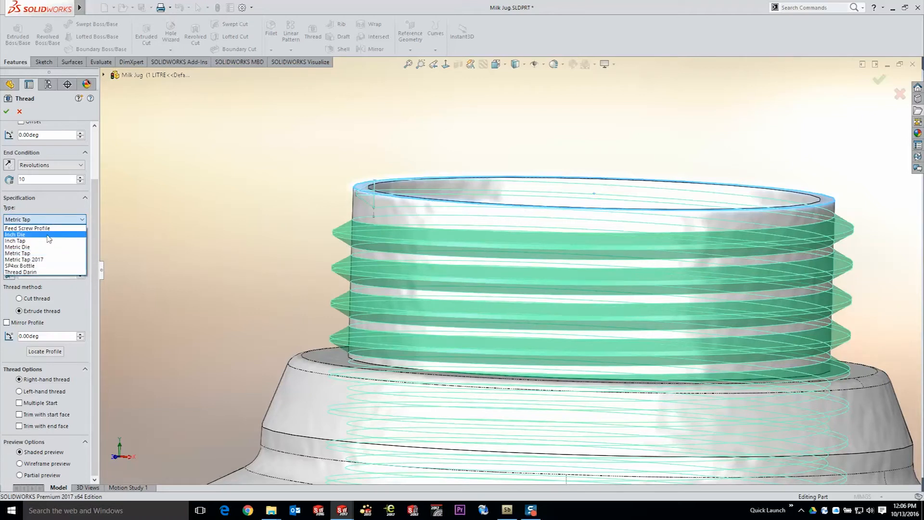
Use the Metric Tap 2017 profile with 3 mm pitch and enable Multiple Start with 2 starts
{"action": "left_click", "coordinate": [24, 260]}
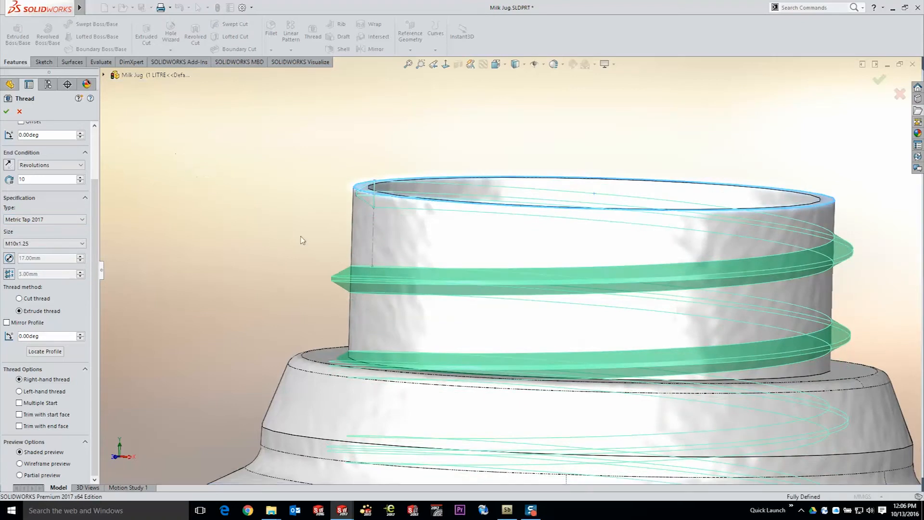
{"action": "mouse_move", "coordinate": [273, 222]}
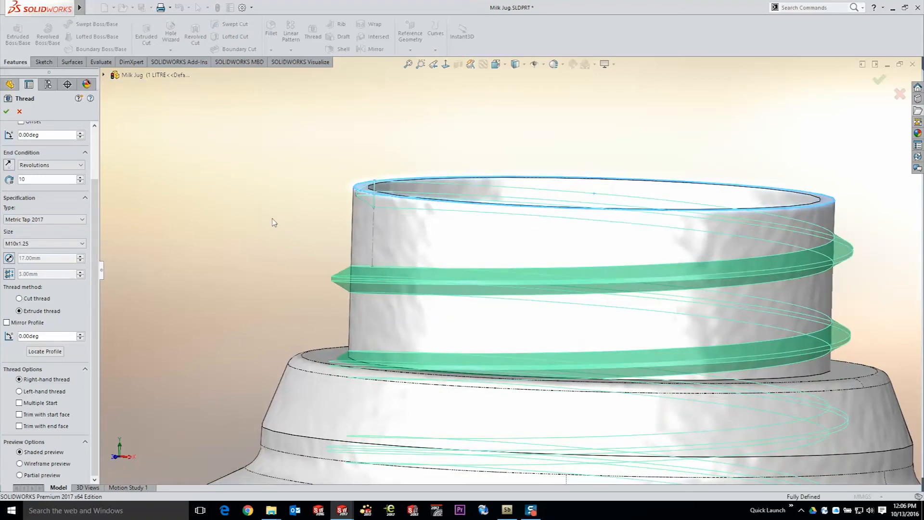
{"action": "mouse_move", "coordinate": [236, 200]}
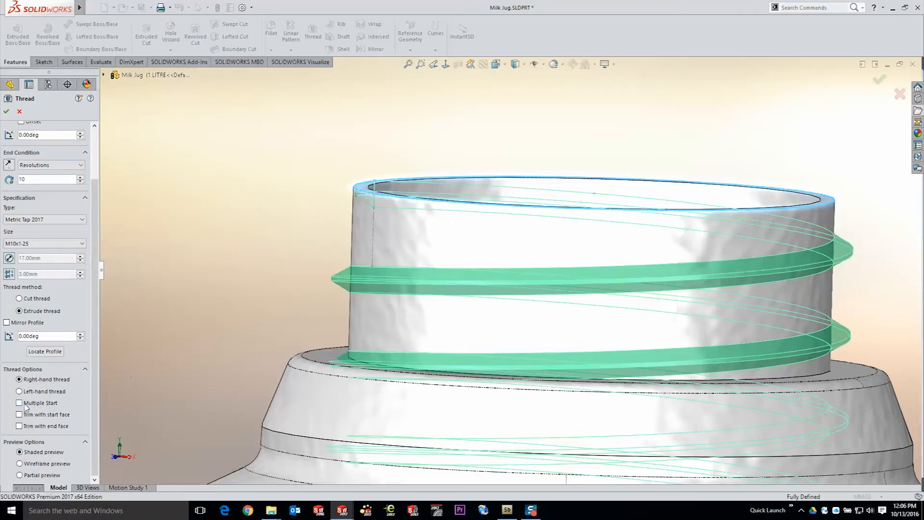
{"action": "left_click", "coordinate": [19, 402]}
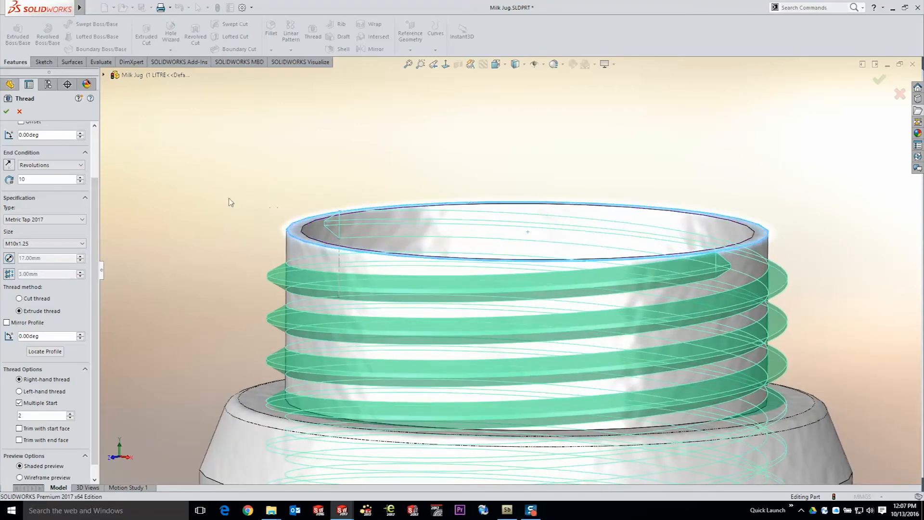
{"action": "mouse_move", "coordinate": [149, 373]}
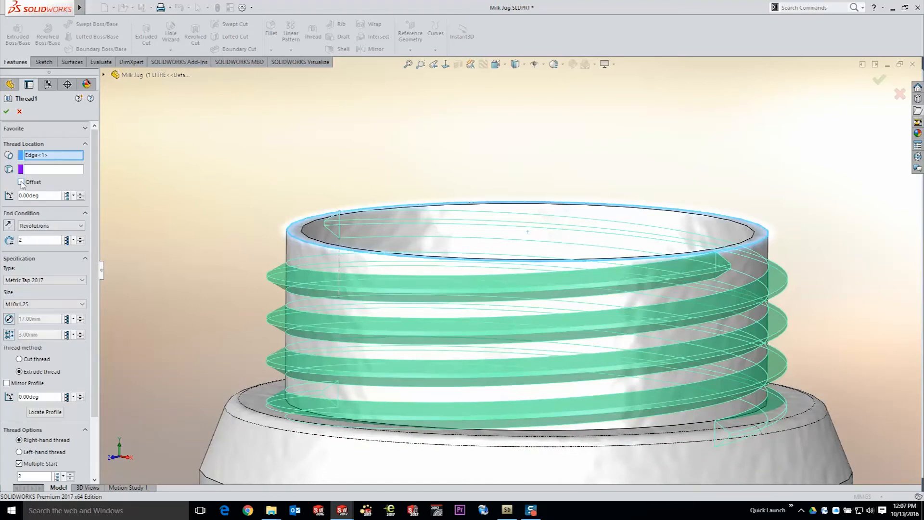
Offset the thread start 2 mm from the rim, run 2 revolutions, and trim with the start face
{"action": "left_click", "coordinate": [20, 182]}
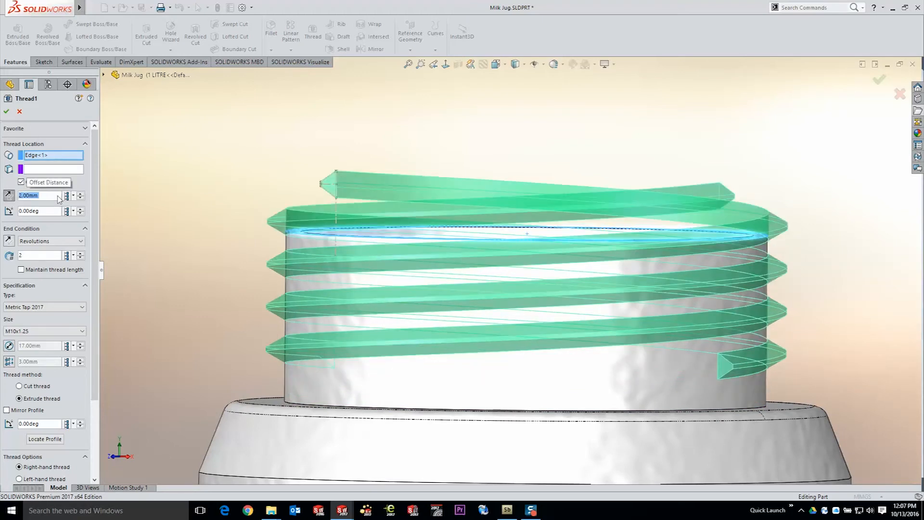
{"action": "left_click", "coordinate": [22, 182]}
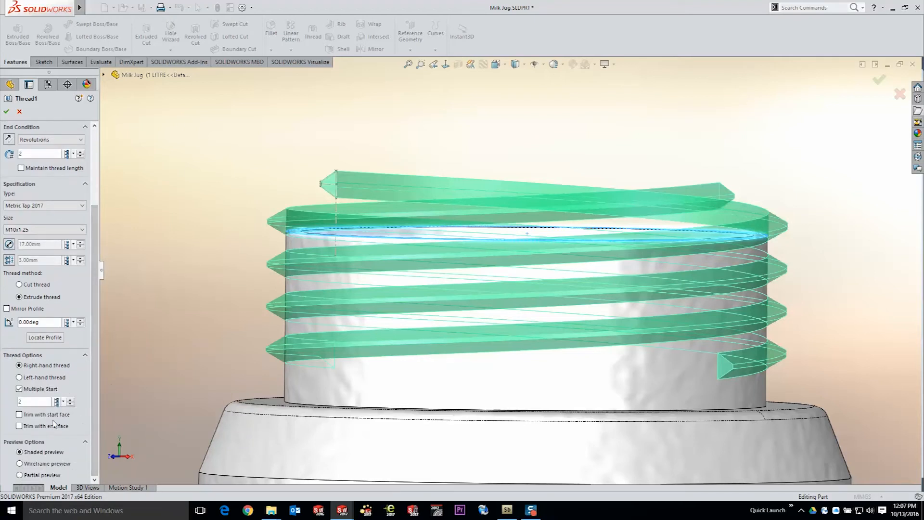
{"action": "mouse_move", "coordinate": [19, 414]}
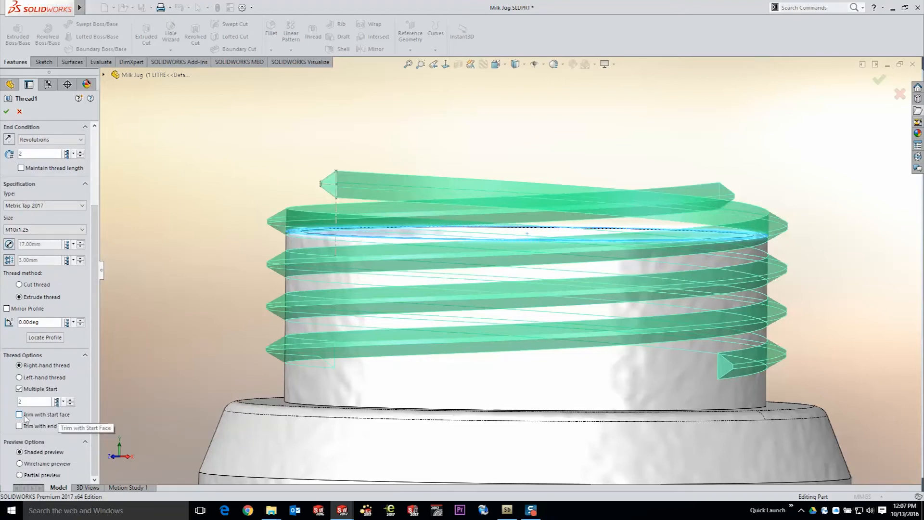
{"action": "left_click", "coordinate": [19, 414]}
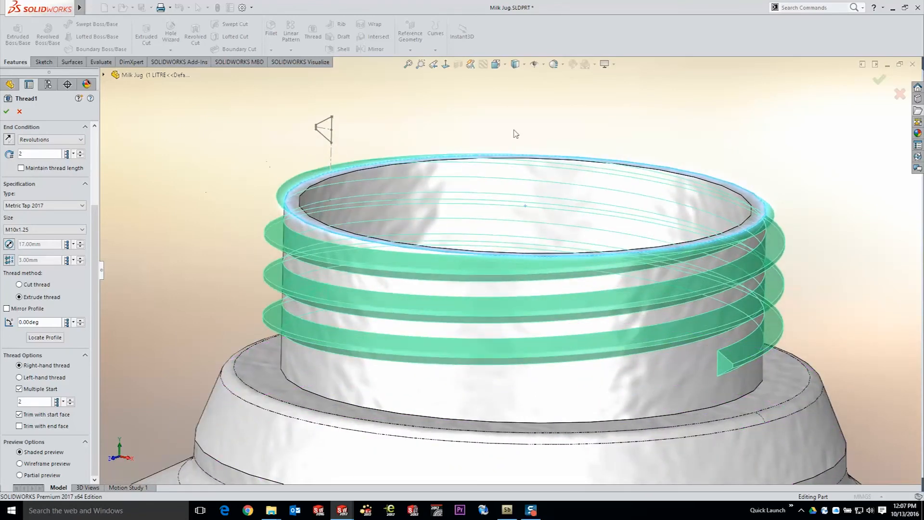
Accept the two-start neck thread feature on the milk jug
{"action": "left_click", "coordinate": [7, 112]}
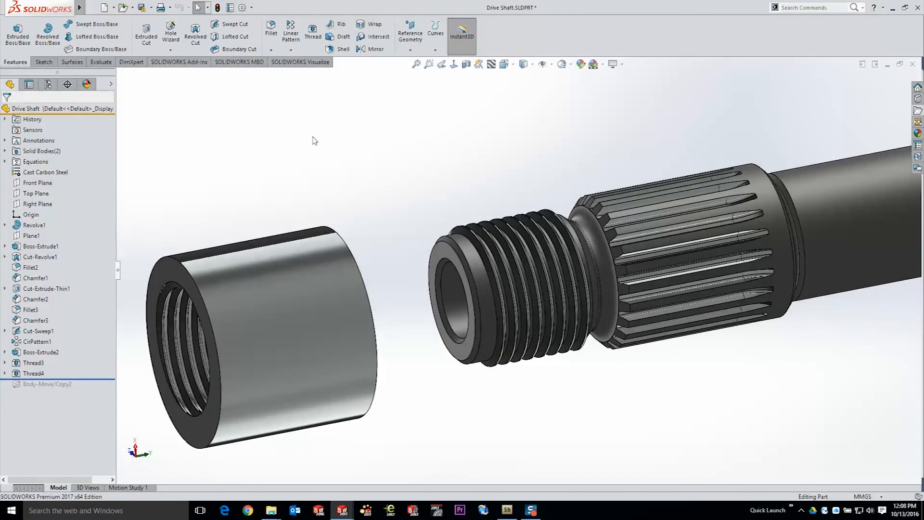
{"action": "mouse_move", "coordinate": [312, 142]}
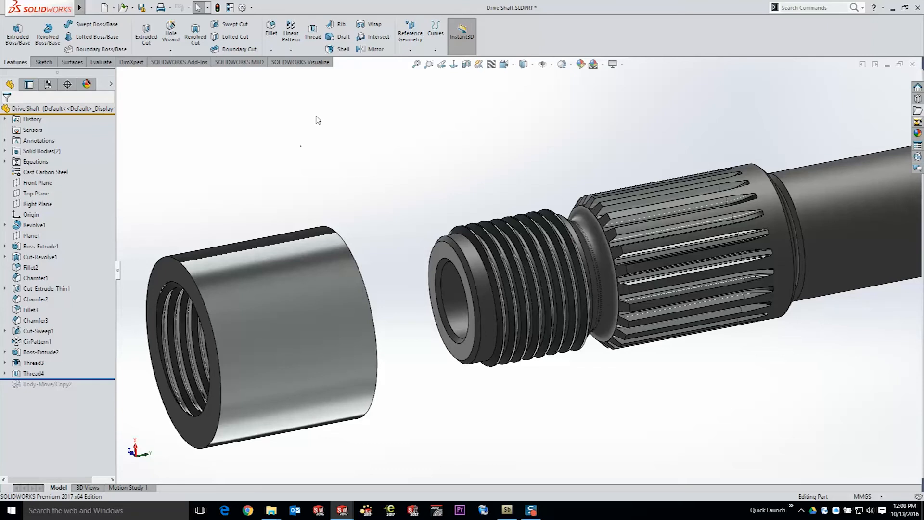
Start a new Thread feature on the Drive Shaft to browse the profile types
{"action": "left_click", "coordinate": [313, 34]}
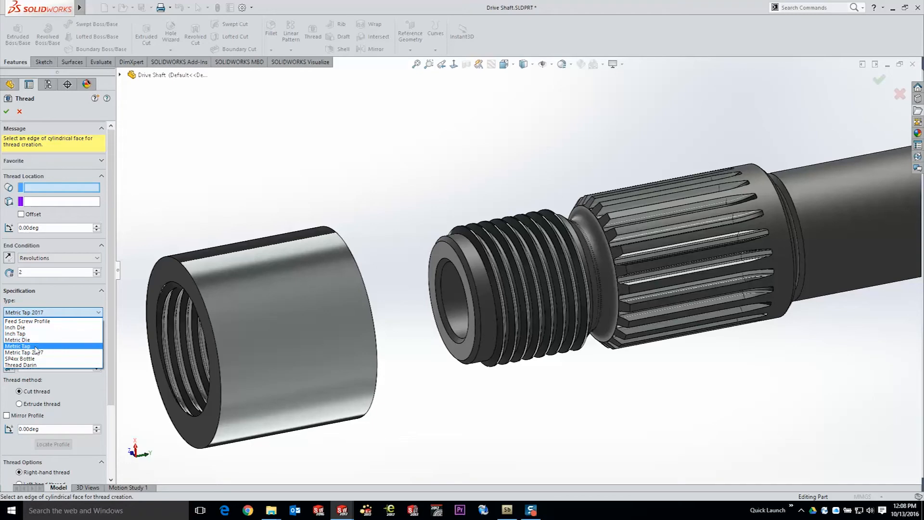
{"action": "mouse_move", "coordinate": [17, 340]}
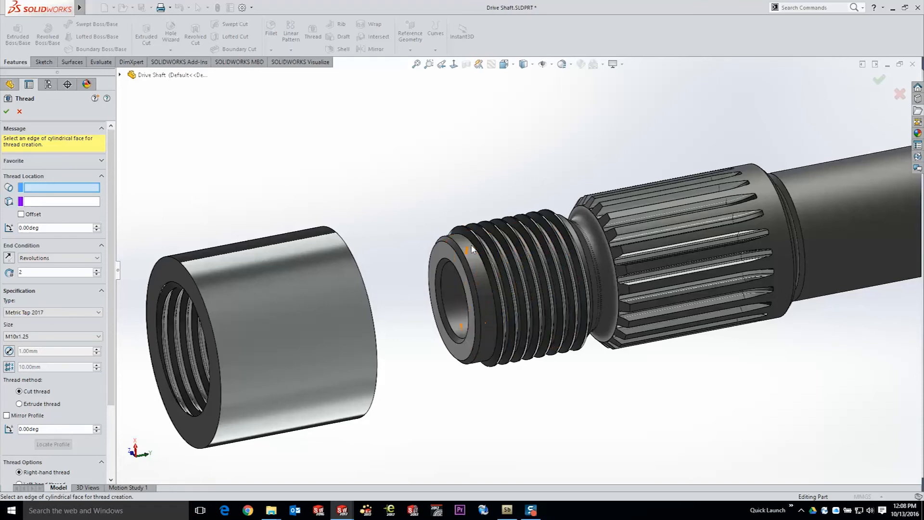
{"action": "mouse_move", "coordinate": [423, 201]}
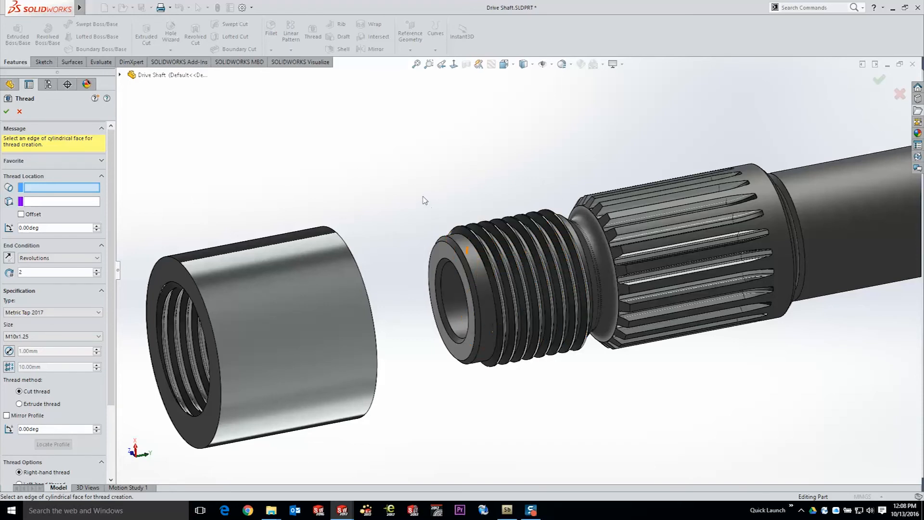
{"action": "mouse_move", "coordinate": [381, 165]}
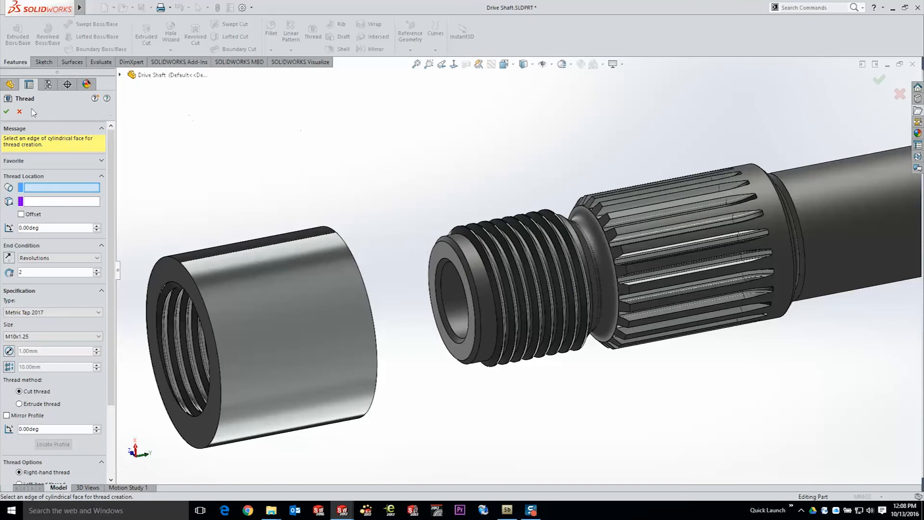
Cancel the drive shaft thread and switch to the Feed Screw part
{"action": "left_click", "coordinate": [6, 112]}
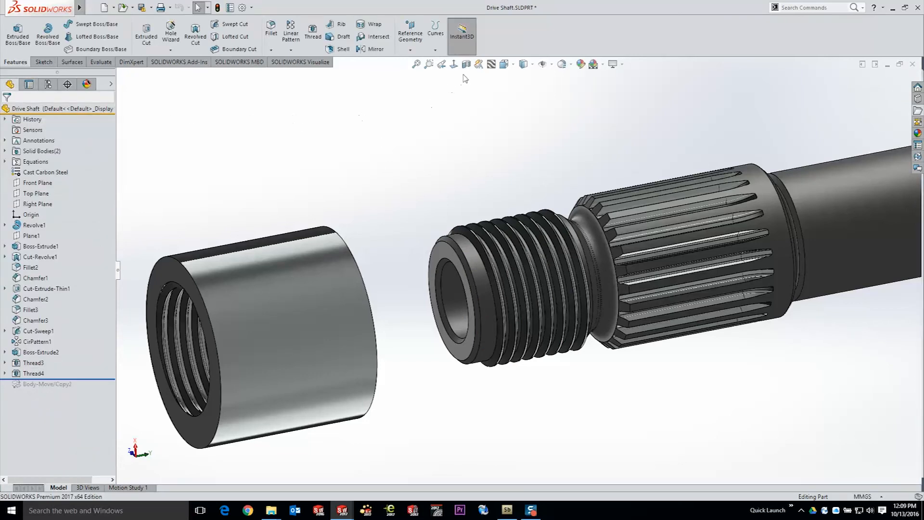
{"action": "mouse_move", "coordinate": [466, 64]}
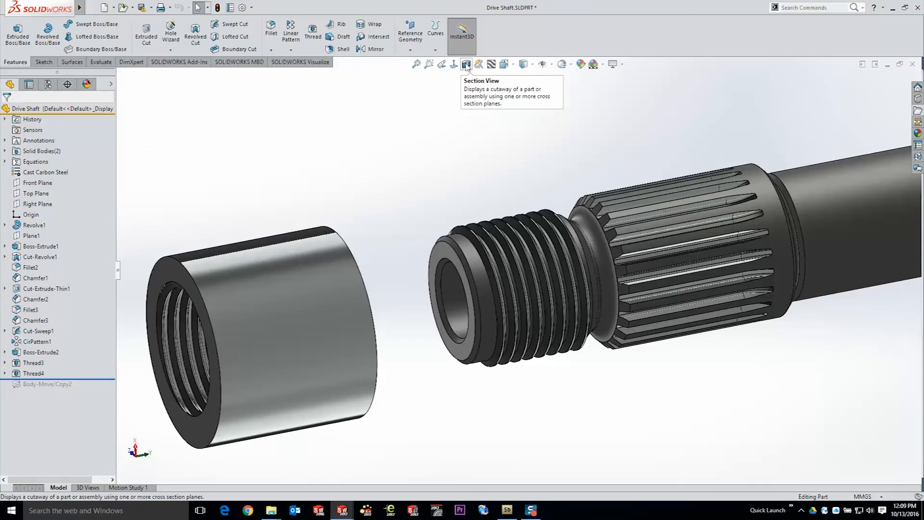
{"action": "double_click", "coordinate": [33, 373]}
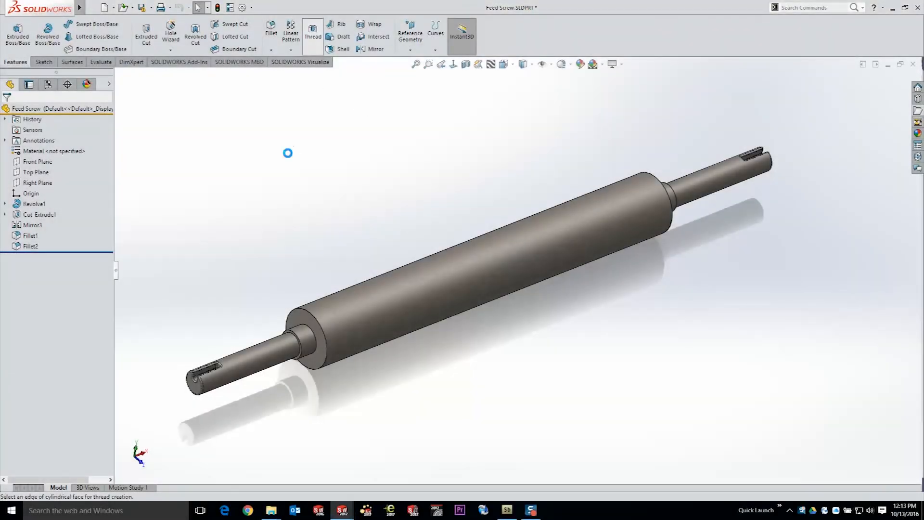
Begin a Feed Screw Profile thread (100mm Shovel) from one end edge of the main cylinder
{"action": "left_click", "coordinate": [312, 34]}
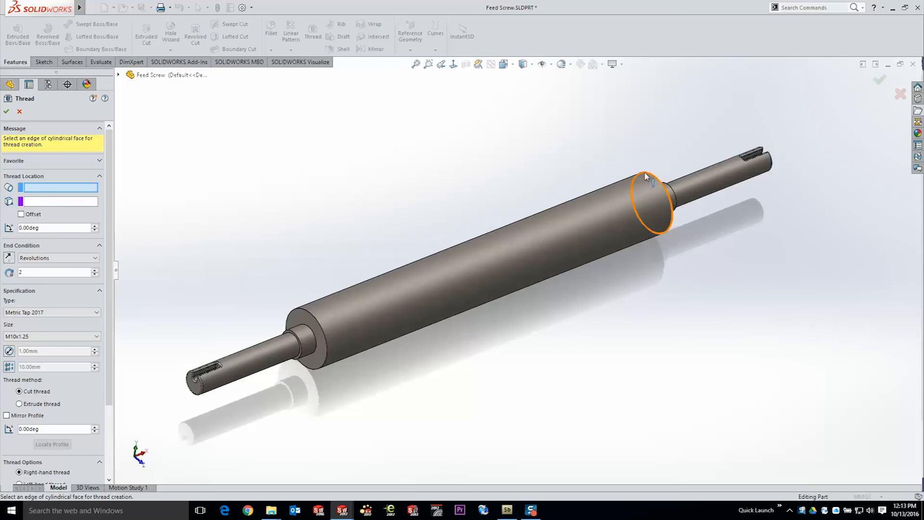
{"action": "left_click", "coordinate": [51, 312]}
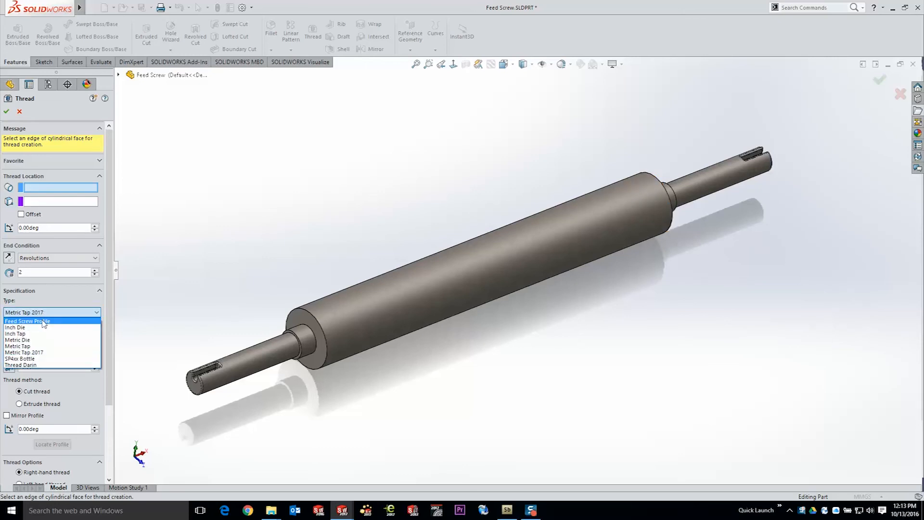
{"action": "left_click", "coordinate": [27, 321]}
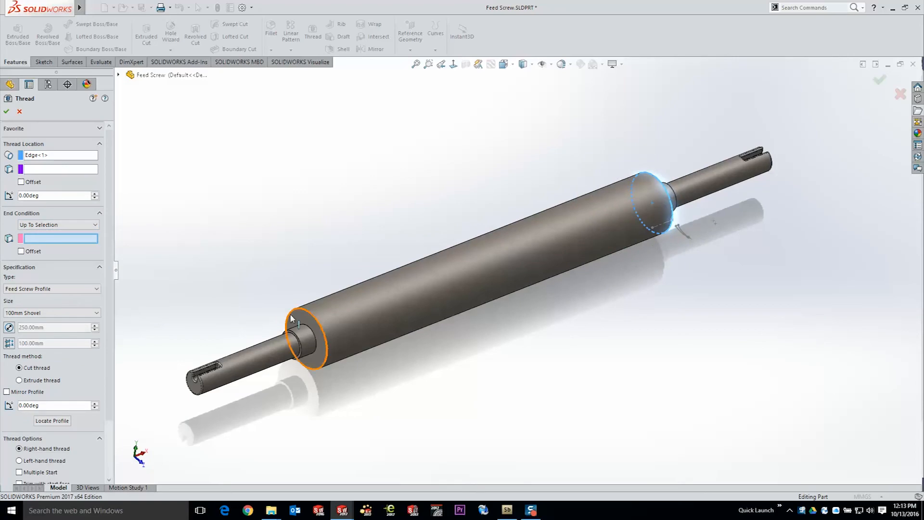
Extrude 175 mm diameter flighting up to the cylinder's opposite end face and accept it
{"action": "left_click", "coordinate": [306, 331]}
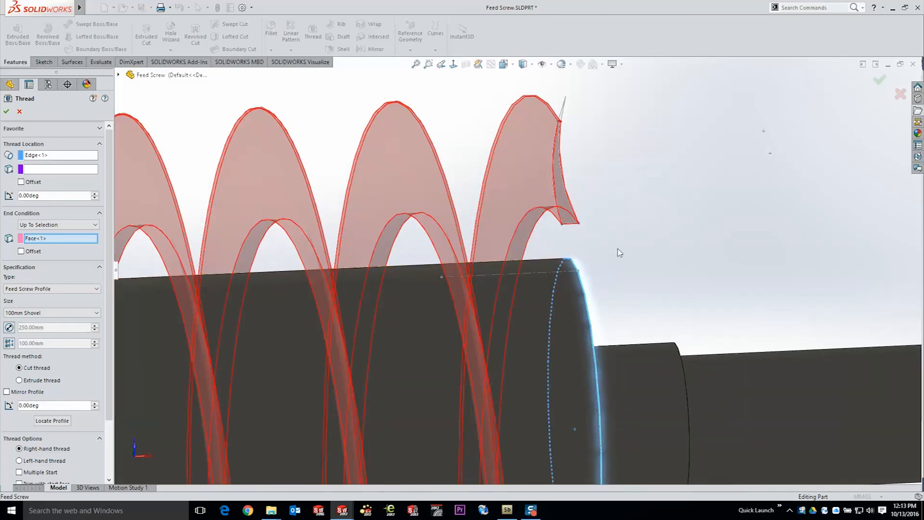
{"action": "left_click", "coordinate": [53, 327]}
{"action": "type", "text": "175"}
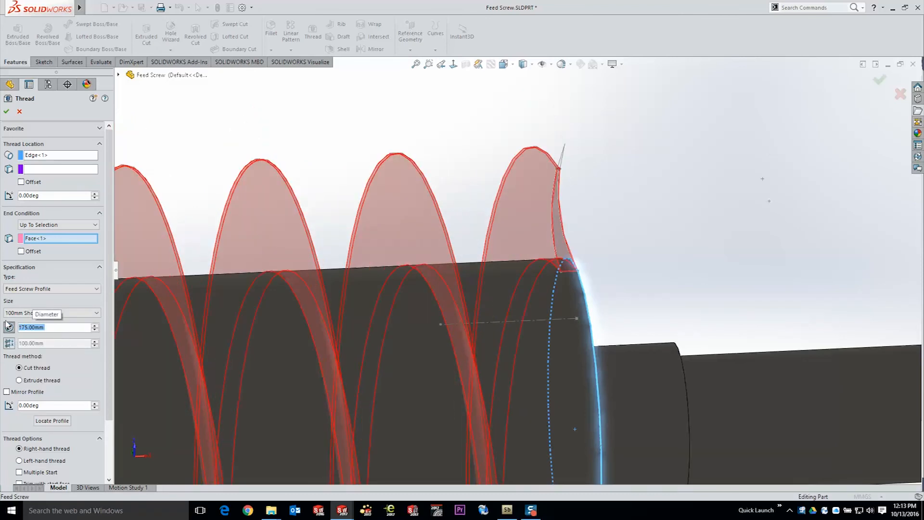
{"action": "left_click", "coordinate": [19, 380]}
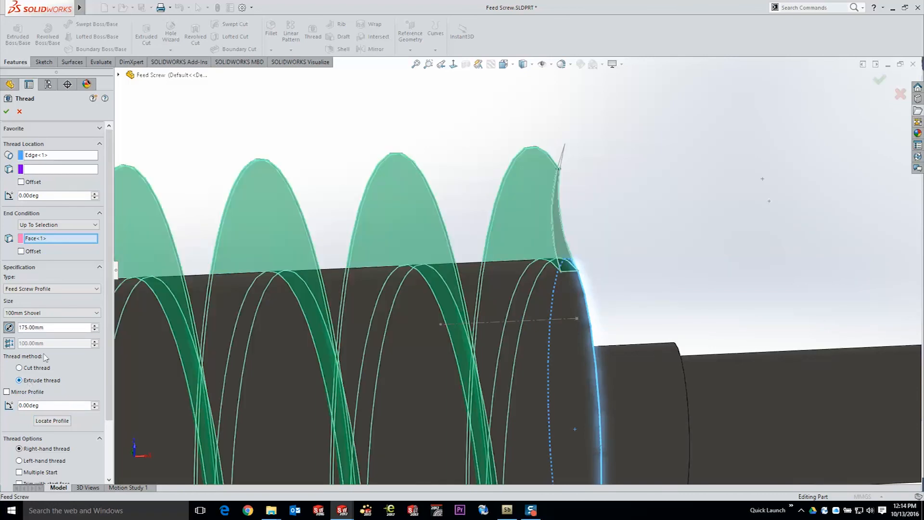
{"action": "left_click", "coordinate": [7, 111]}
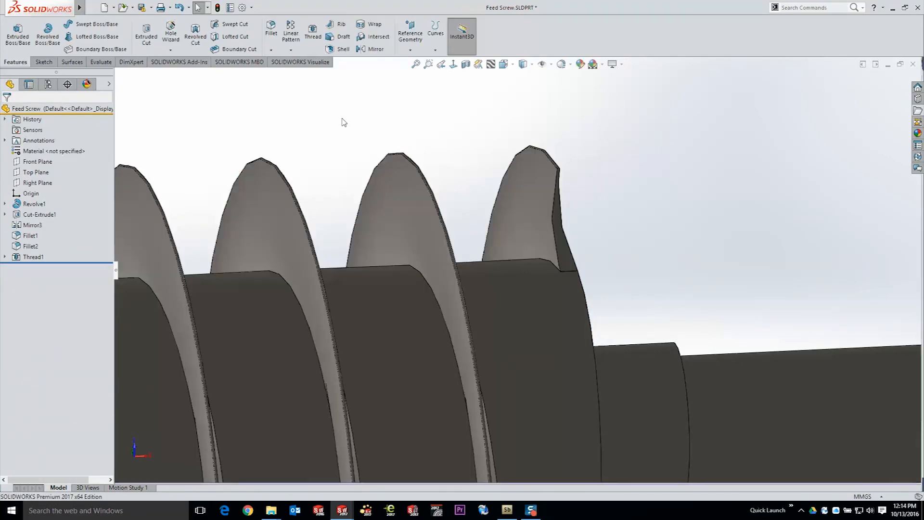